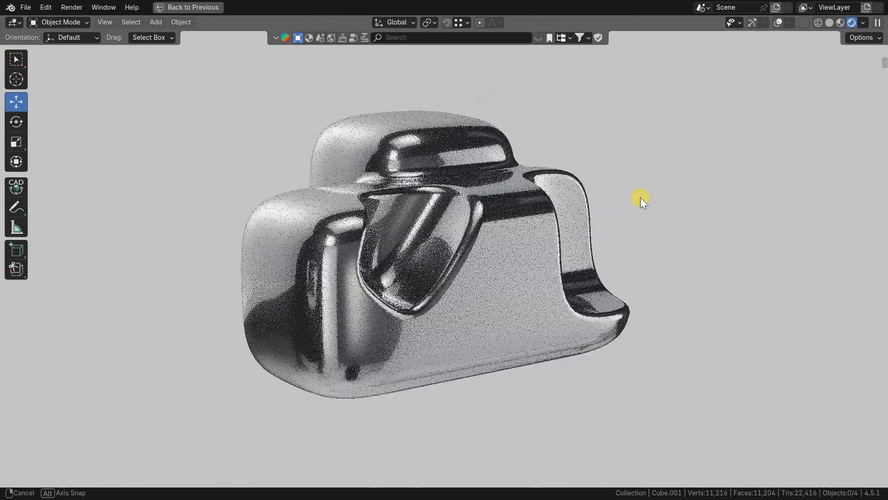
- Return from the full-screen render to the Modeling viewport with the joined Boolean Bevel shape
{"action": "left_click_drag", "start_coordinate": [641, 201], "coordinate": [558, 230]}
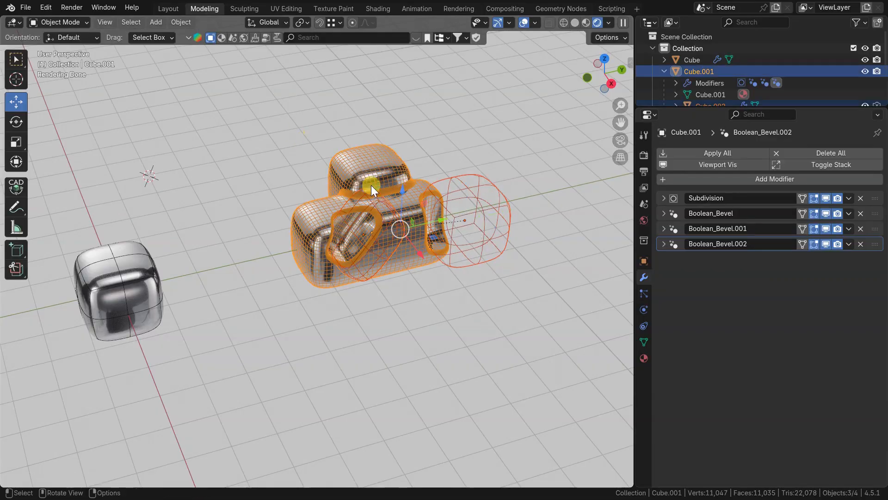
- Hide the finished joined shape and its cutters, leaving two overlapping rounded cubes
{"action": "key", "text": "h"}
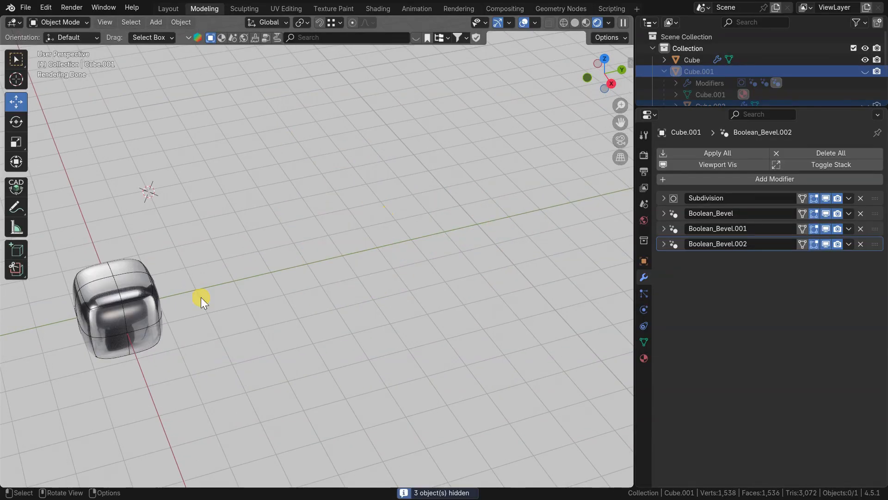
{"action": "left_click", "coordinate": [692, 60]}
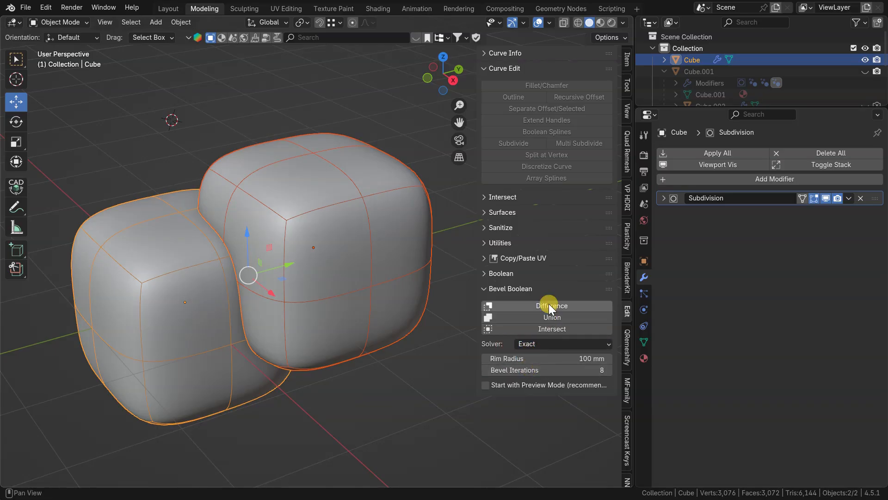
- Cut one cube from the other with a bevelled Difference, then collapse and re-expand the modifier
{"action": "left_click", "coordinate": [551, 305]}
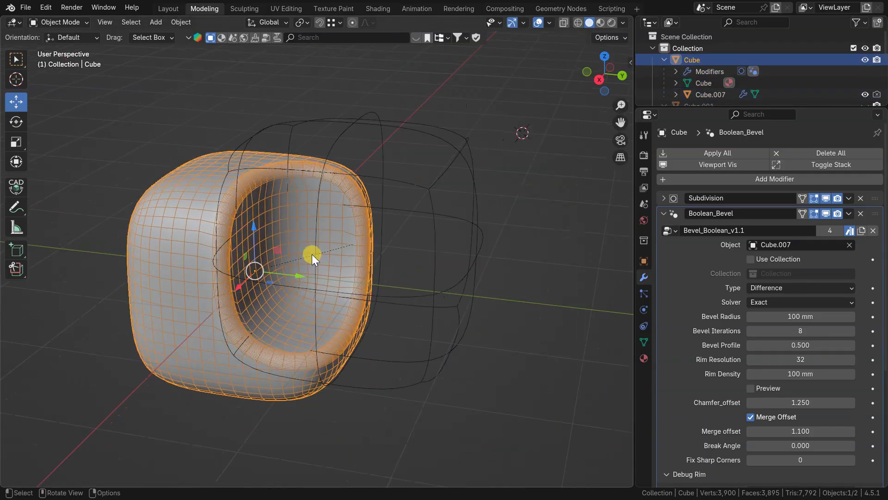
{"action": "left_click", "coordinate": [663, 213]}
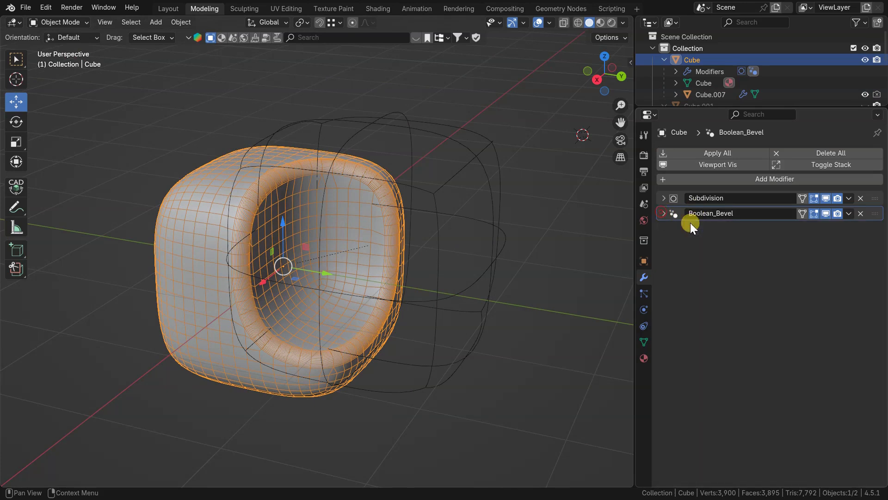
{"action": "left_click", "coordinate": [664, 213]}
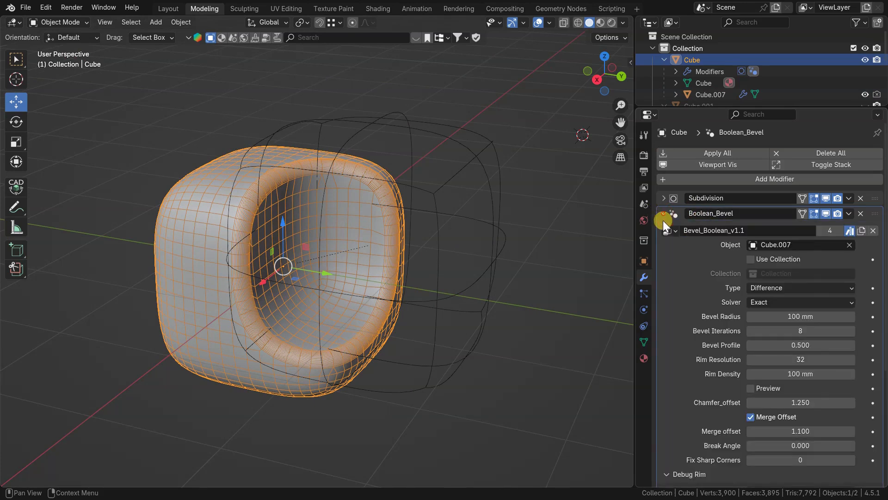
- Try Union and Intersection boolean types, then switch back to Difference
{"action": "left_click", "coordinate": [800, 287]}
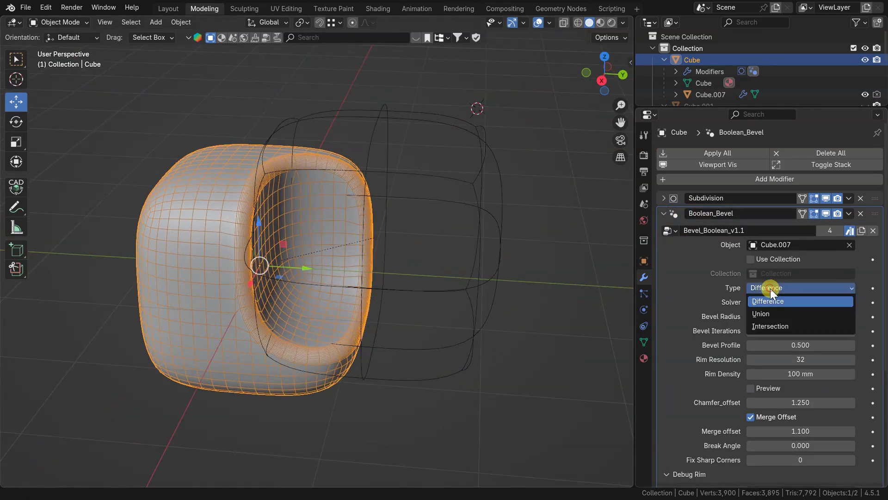
{"action": "left_click", "coordinate": [760, 313]}
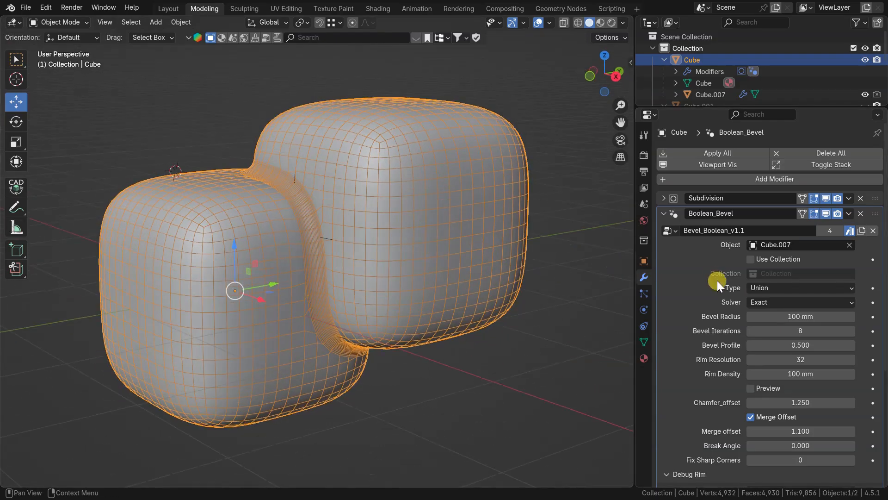
{"action": "left_click", "coordinate": [800, 287]}
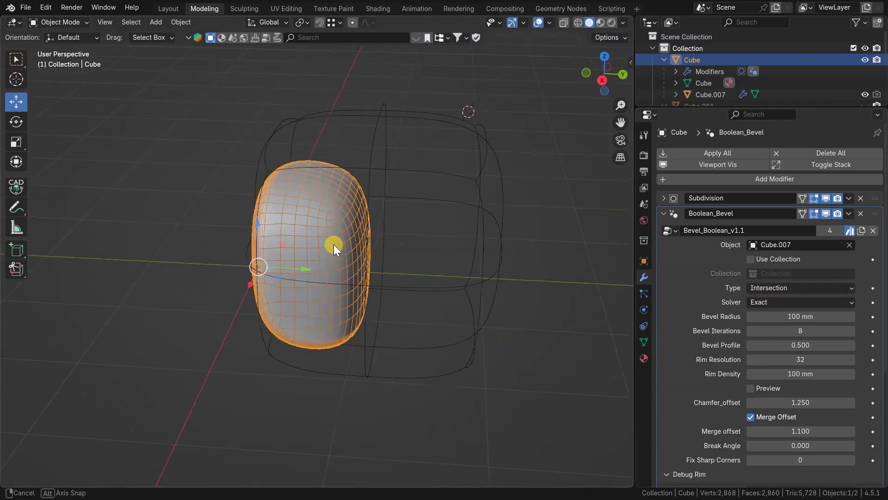
{"action": "left_click", "coordinate": [800, 288]}
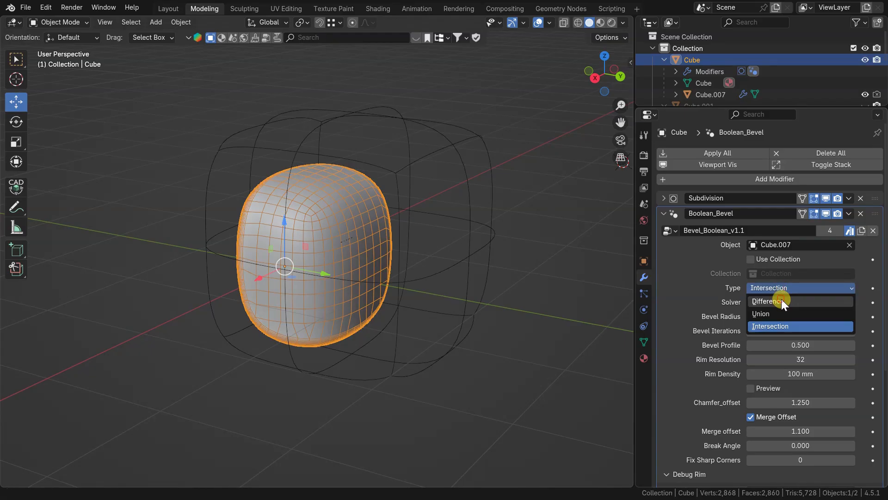
{"action": "left_click", "coordinate": [766, 300]}
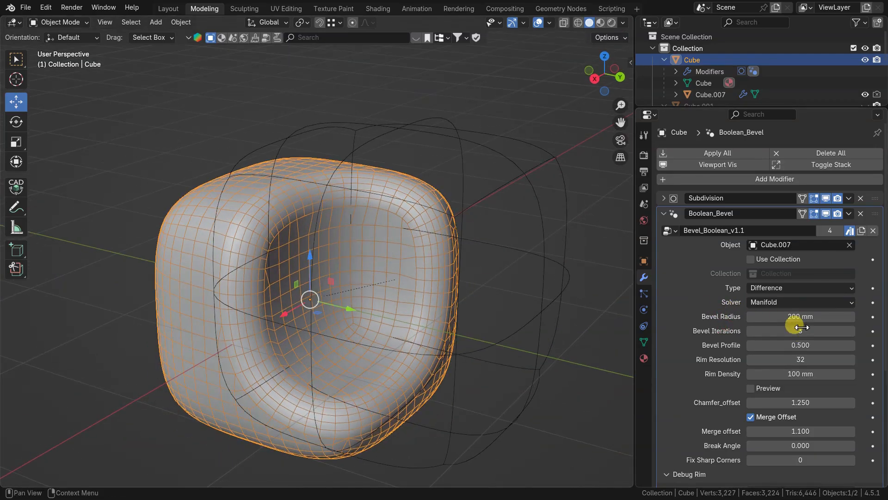
- Set bevel radius to 200 mm and reset profile to 0.500 after testing fuller and flatter shapes
{"action": "left_click_drag", "start_coordinate": [800, 331], "coordinate": [801, 345]}
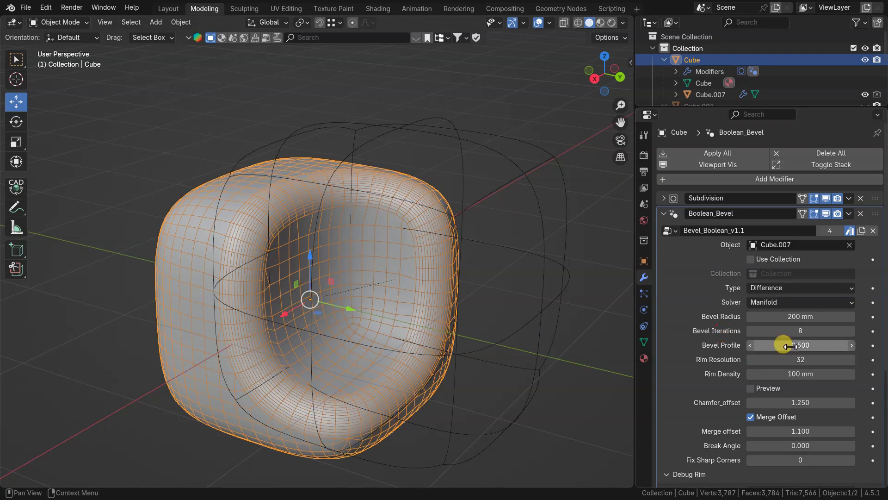
{"action": "left_click_drag", "start_coordinate": [785, 345], "coordinate": [800, 345]}
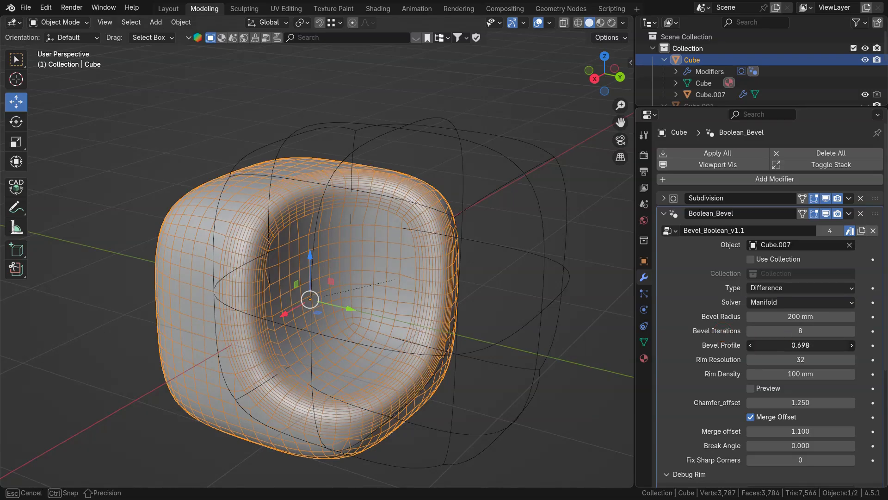
{"action": "left_click_drag", "start_coordinate": [801, 345], "coordinate": [811, 345]}
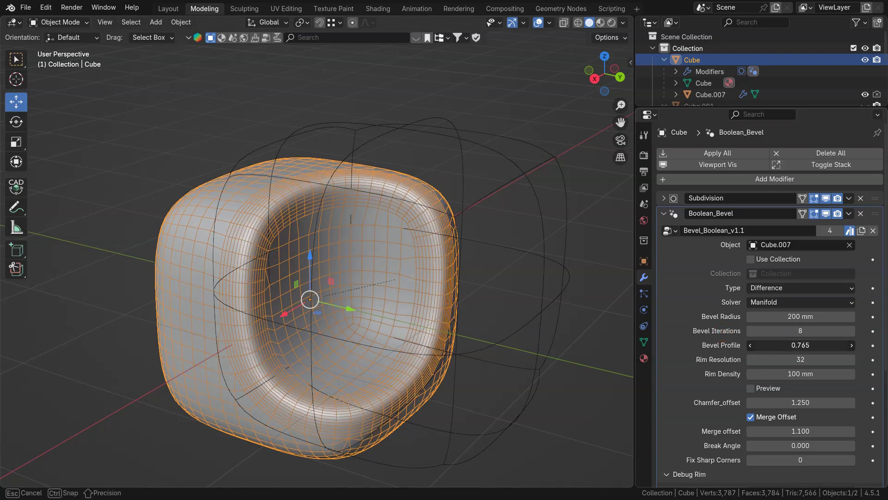
{"action": "left_click_drag", "start_coordinate": [822, 345], "coordinate": [801, 345]}
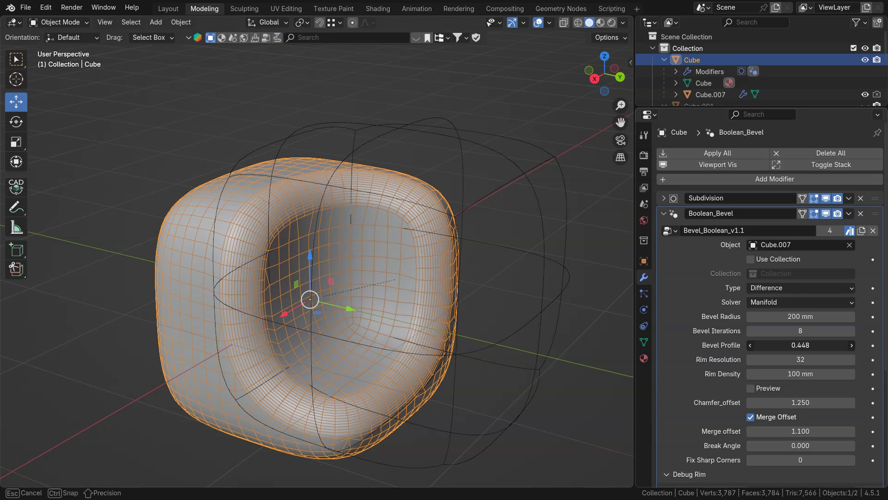
{"action": "left_click_drag", "start_coordinate": [822, 345], "coordinate": [785, 345]}
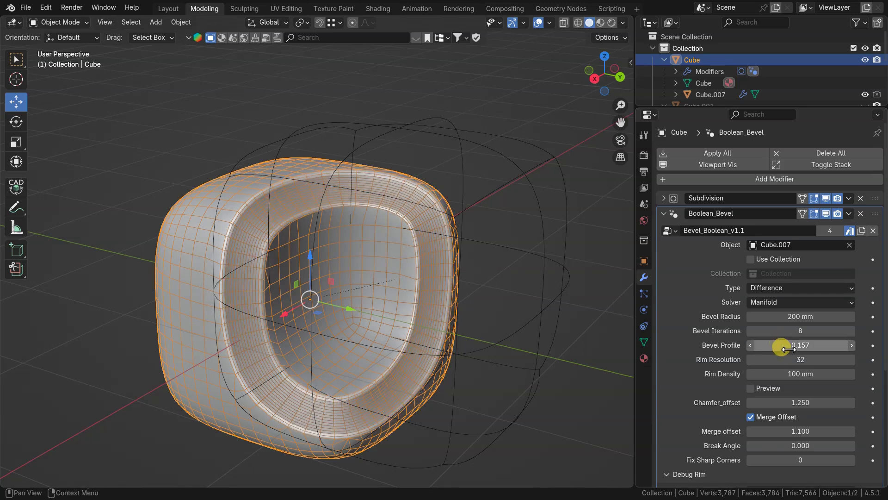
{"action": "double_click", "coordinate": [800, 345]}
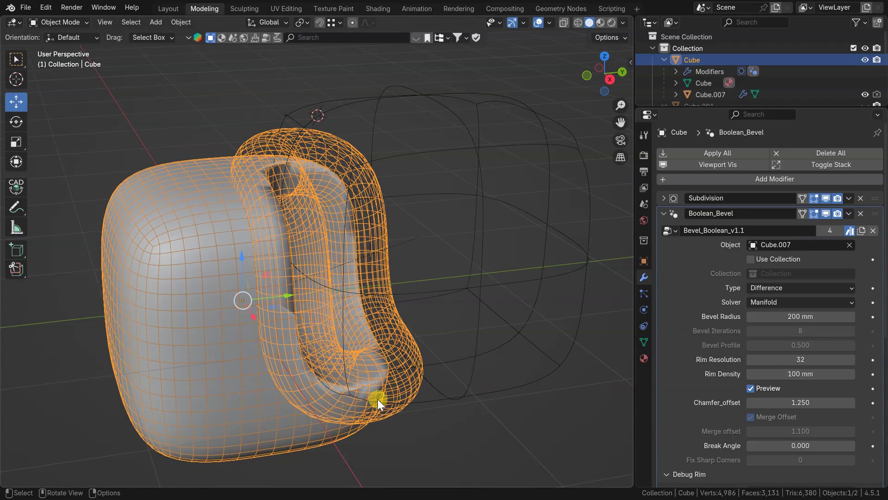
- Orbit around the previewed rim, restore rim resolution to 32 and test rim density
{"action": "left_click_drag", "start_coordinate": [379, 402], "coordinate": [277, 187]}
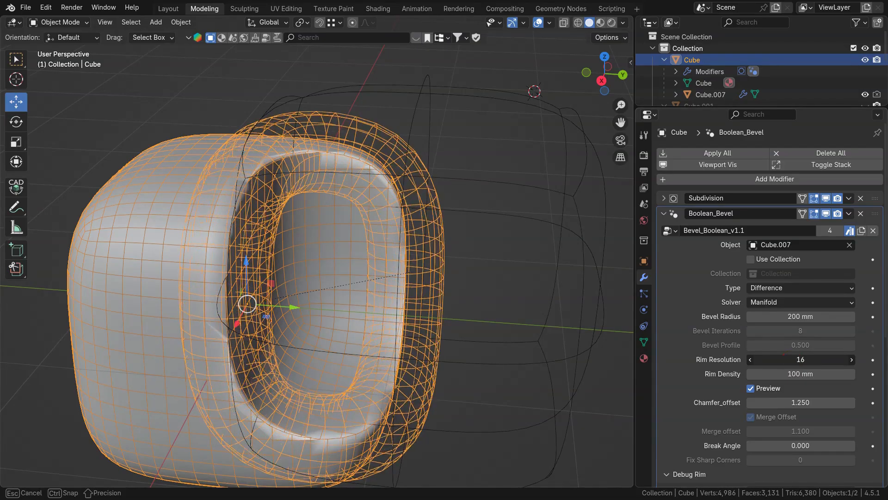
{"action": "left_click", "coordinate": [853, 359]}
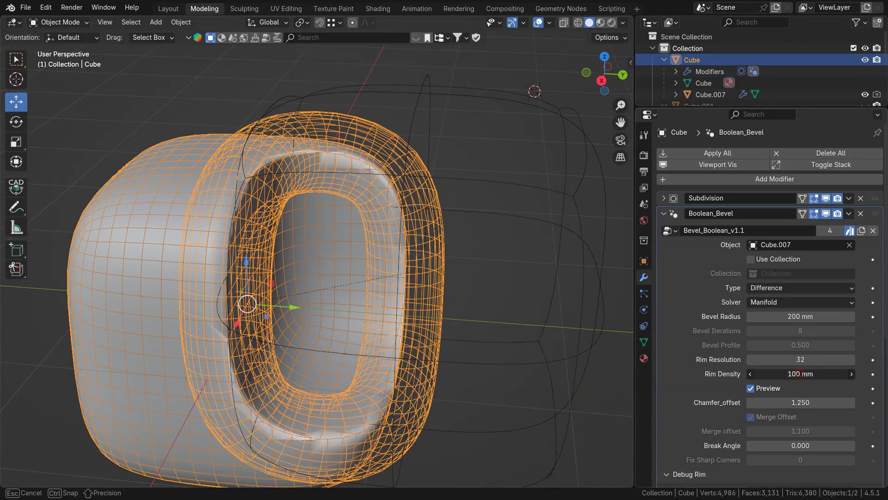
{"action": "left_click_drag", "start_coordinate": [801, 373], "coordinate": [822, 374]}
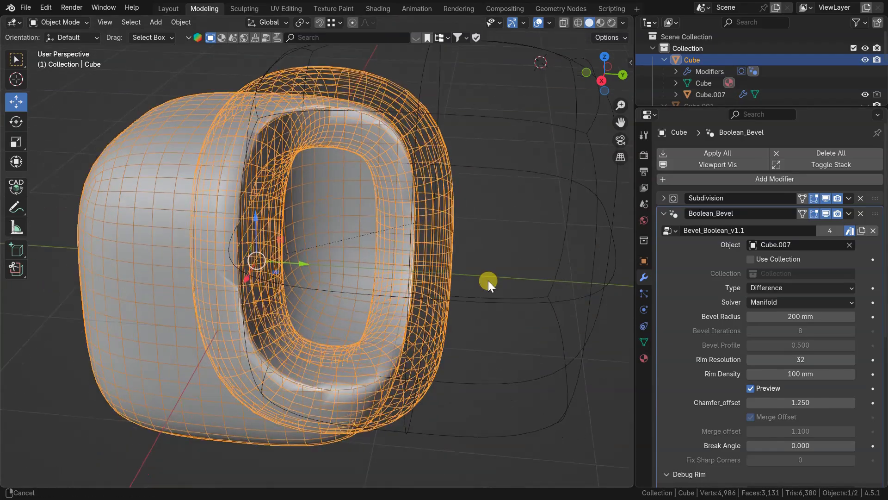
{"action": "left_click_drag", "start_coordinate": [488, 285], "coordinate": [735, 368]}
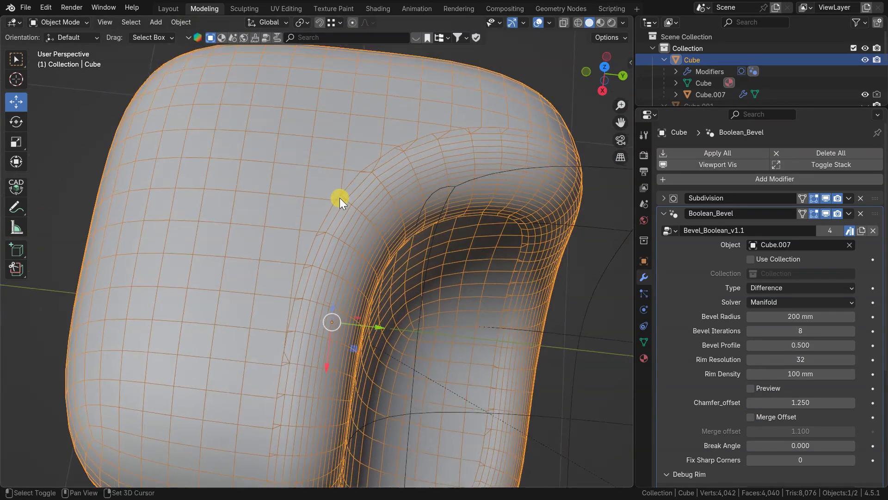
- Adjust chamfer offset, enable merge offset and set it to 1.100, then orbit out
{"action": "left_click_drag", "start_coordinate": [340, 201], "coordinate": [493, 137]}
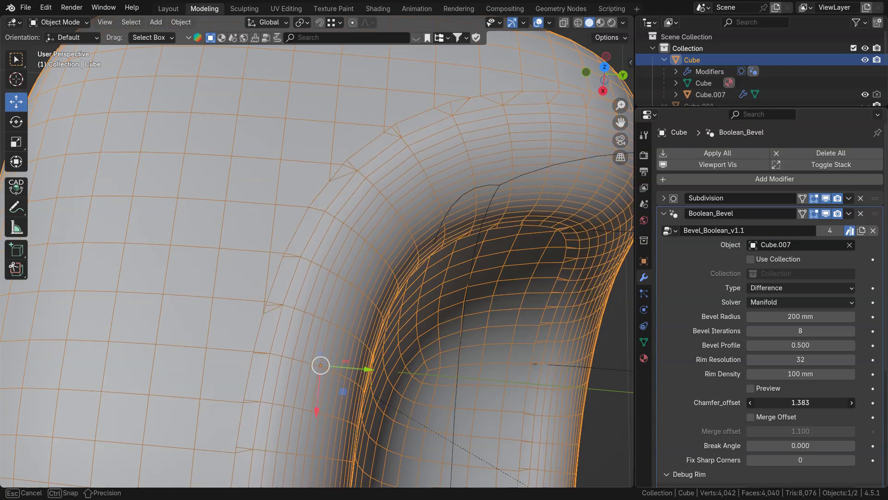
{"action": "left_click_drag", "start_coordinate": [801, 402], "coordinate": [759, 403]}
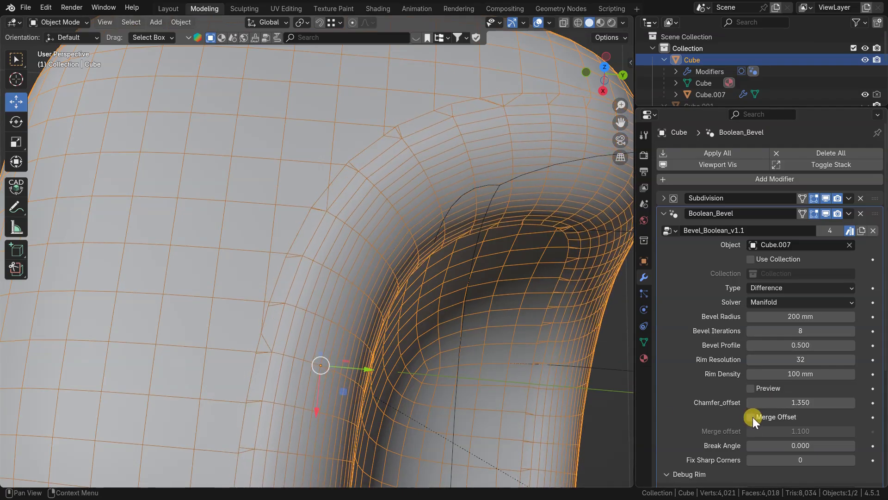
{"action": "left_click", "coordinate": [750, 416]}
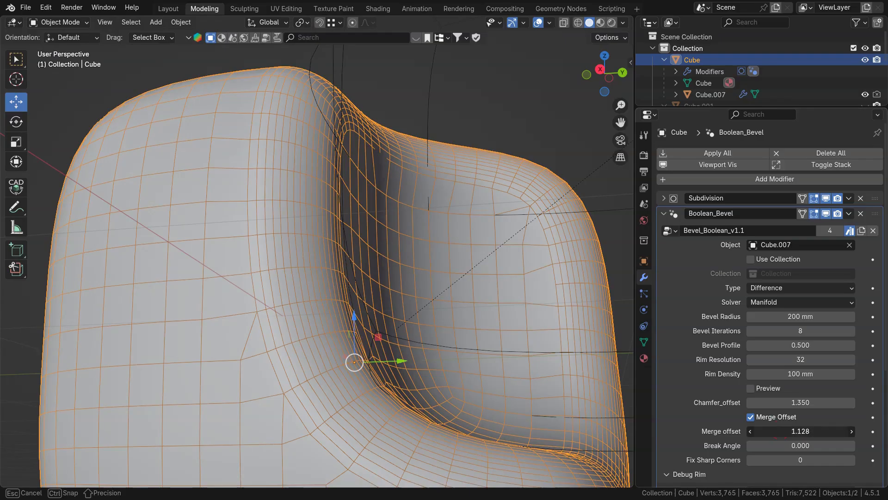
{"action": "left_click_drag", "start_coordinate": [782, 431], "coordinate": [787, 431]}
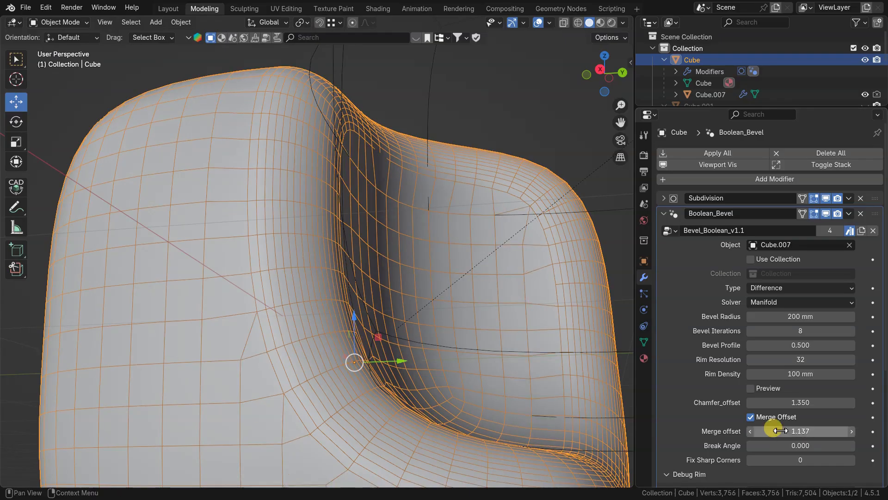
{"action": "double_click", "coordinate": [800, 431]}
{"action": "type", "text": "1.100"}
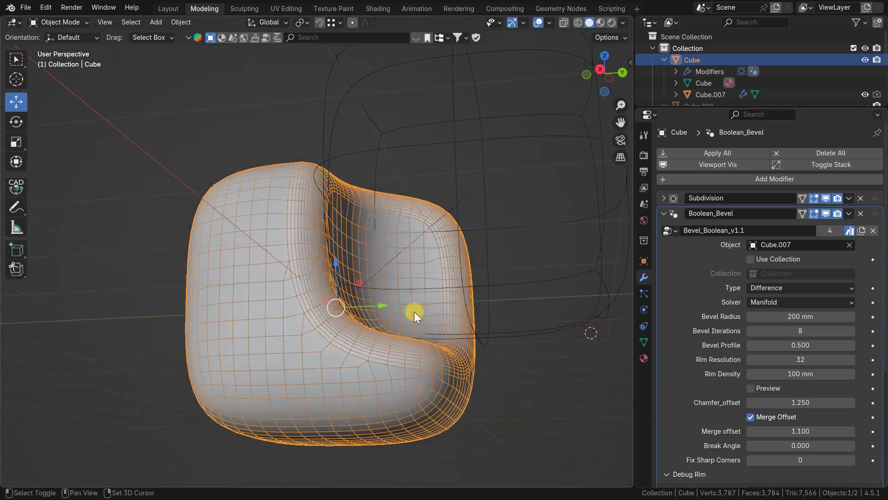
{"action": "left_click_drag", "start_coordinate": [414, 316], "coordinate": [351, 286]}
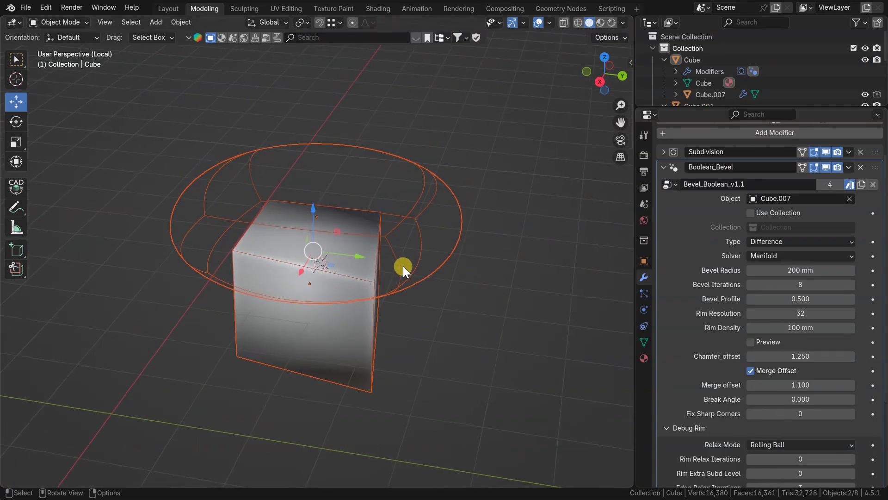
- Orbit around the sharp cube and cutter, and enable Start with Preview Mode
{"action": "left_click_drag", "start_coordinate": [404, 269], "coordinate": [582, 123]}
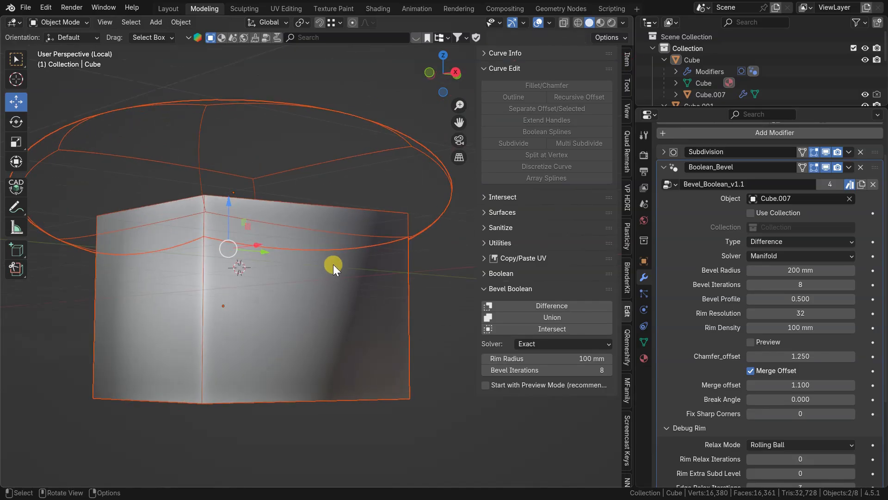
{"action": "left_click_drag", "start_coordinate": [334, 270], "coordinate": [320, 317]}
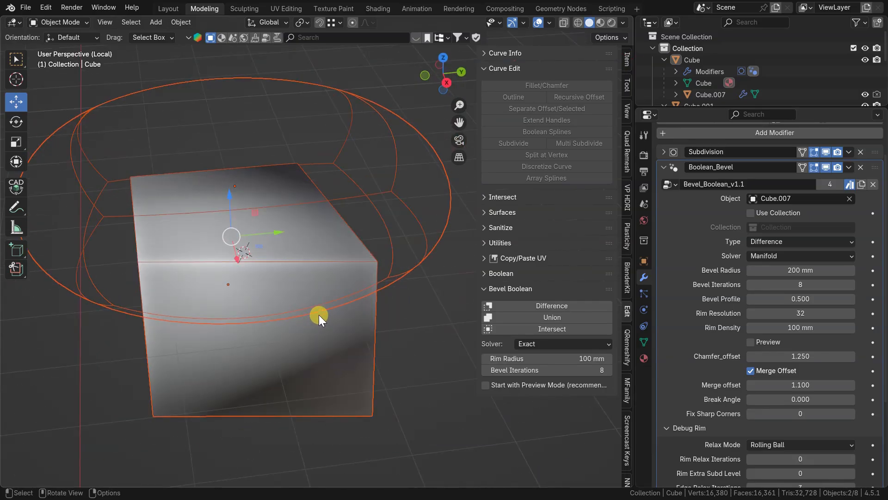
{"action": "left_click_drag", "start_coordinate": [321, 317], "coordinate": [374, 283]}
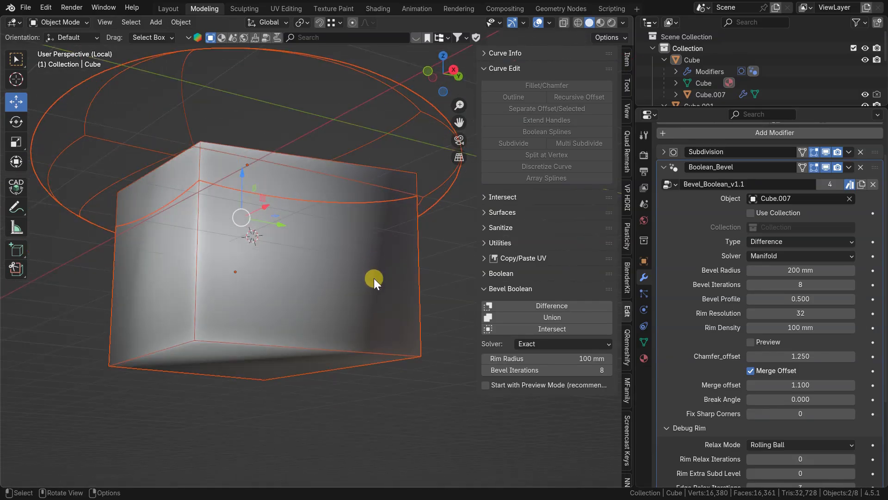
{"action": "left_click_drag", "start_coordinate": [374, 283], "coordinate": [357, 334]}
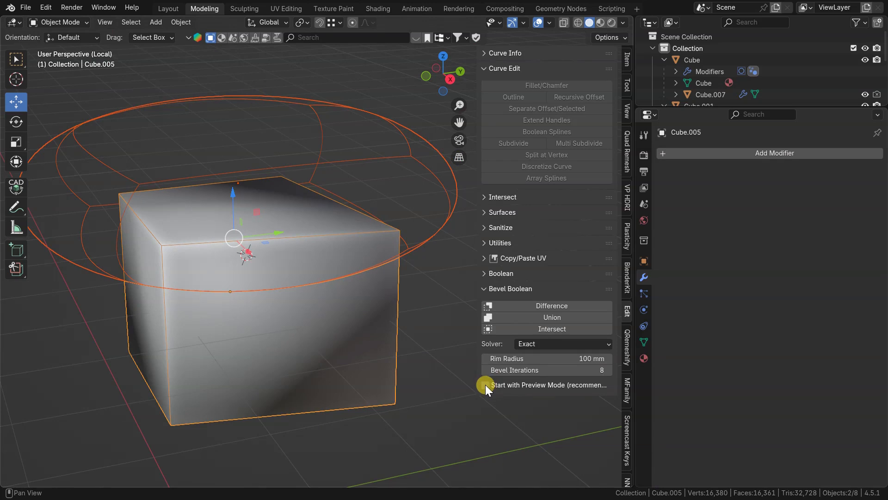
{"action": "left_click", "coordinate": [486, 384]}
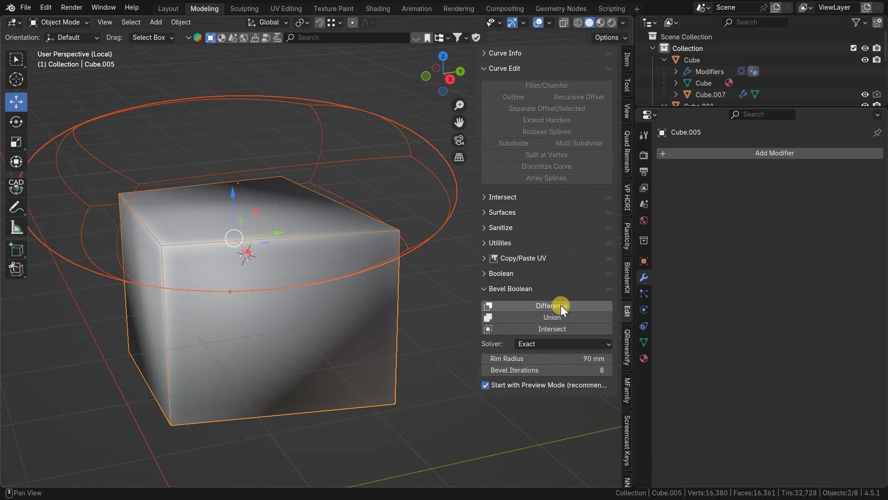
- Cut Cube.006 from Cube.005 with a Difference bevel, toggling preview off and on
{"action": "left_click", "coordinate": [551, 306]}
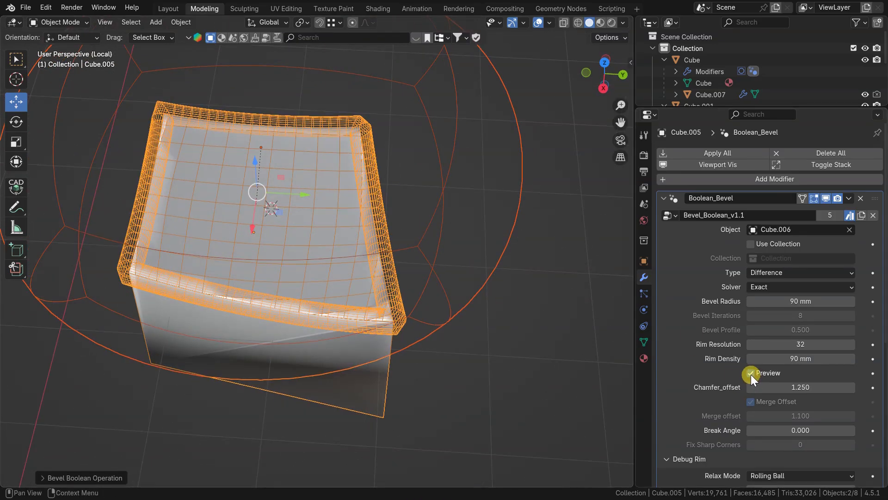
{"action": "left_click", "coordinate": [751, 373]}
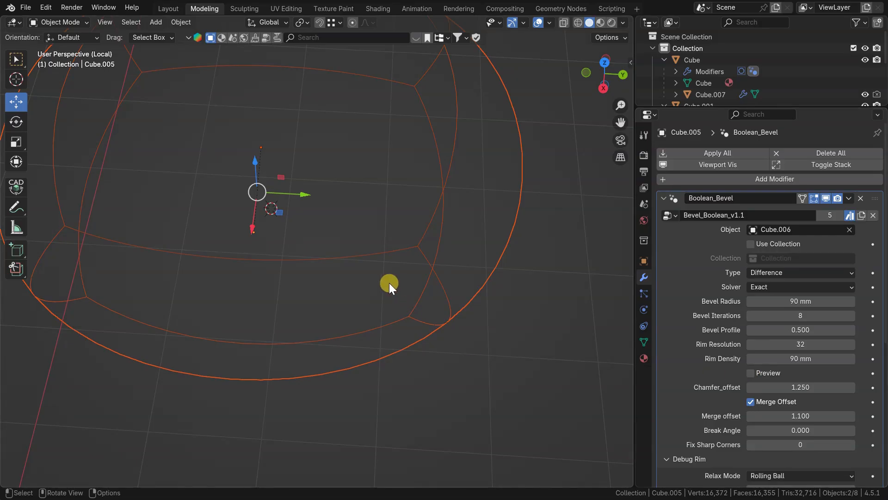
{"action": "left_click", "coordinate": [750, 373]}
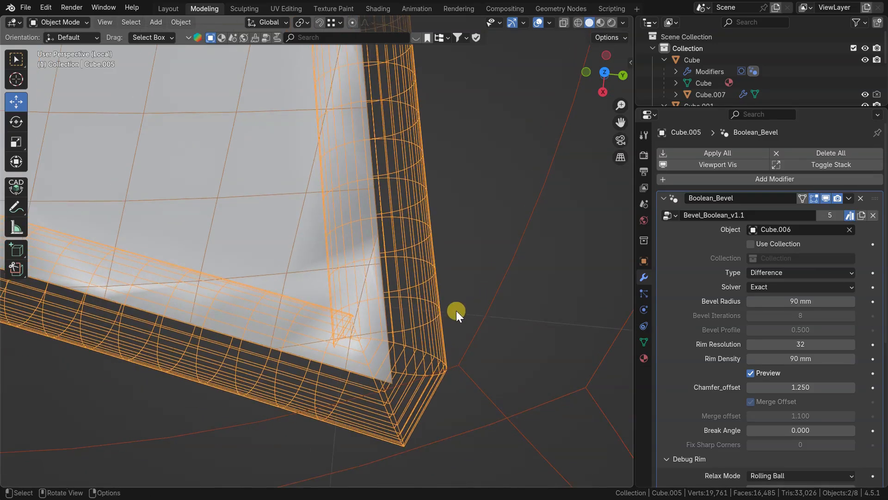
{"action": "left_click_drag", "start_coordinate": [456, 315], "coordinate": [440, 303]}
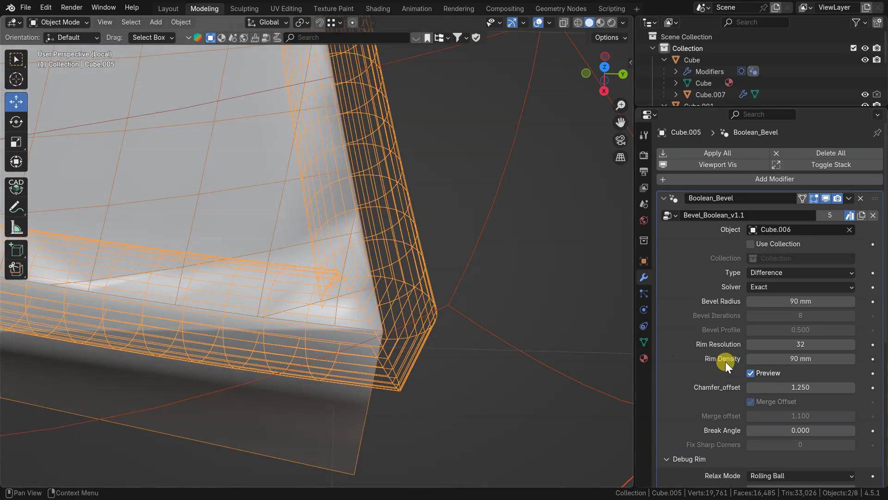
- Scroll the modifier panel and raise Rim Relax Iterations to 15
{"action": "scroll", "scroll_direction": "down", "scroll_amount": 3}
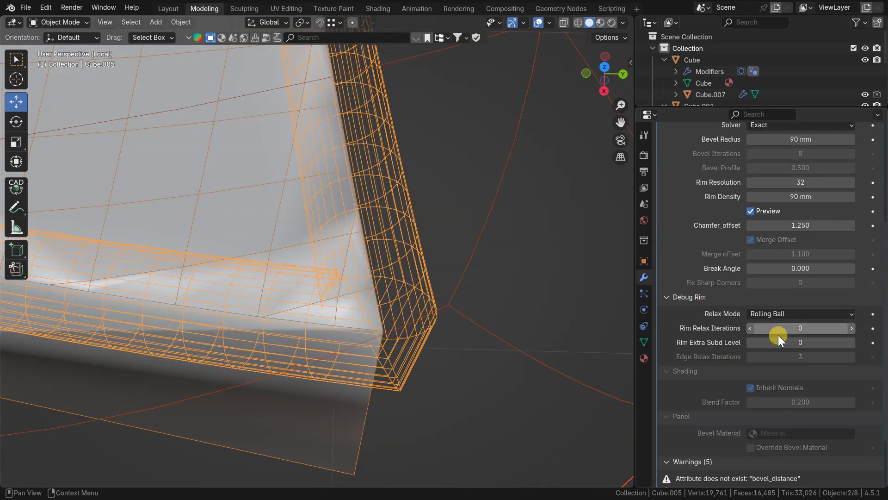
{"action": "mouse_move", "coordinate": [801, 328]}
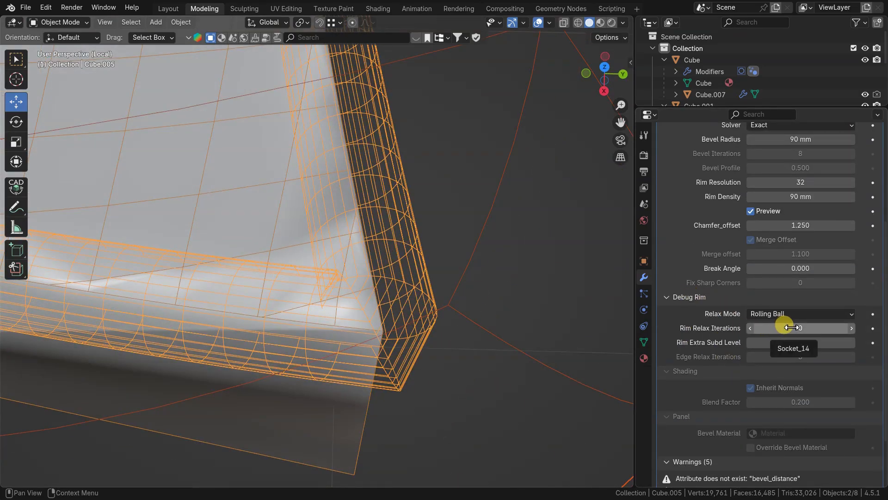
{"action": "left_click_drag", "start_coordinate": [788, 328], "coordinate": [827, 327]}
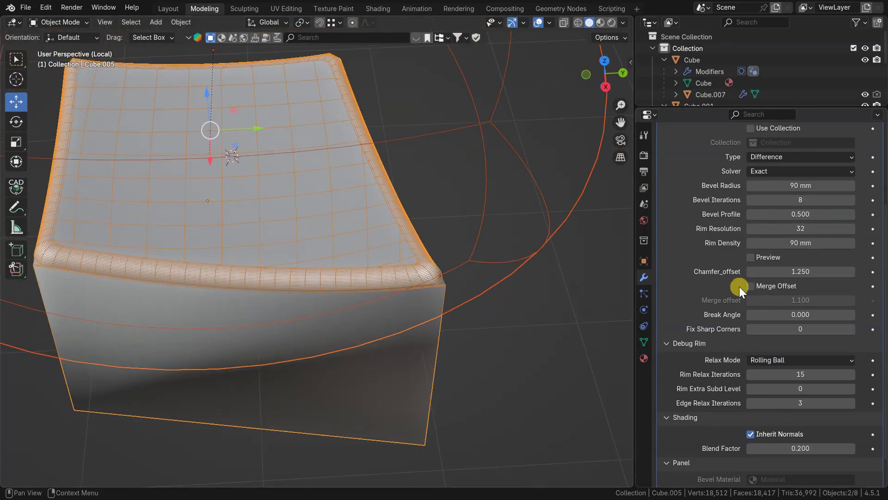
- Set break angle to 120 in preview mode, then orbit around the rounded rim corners
{"action": "left_click", "coordinate": [750, 257]}
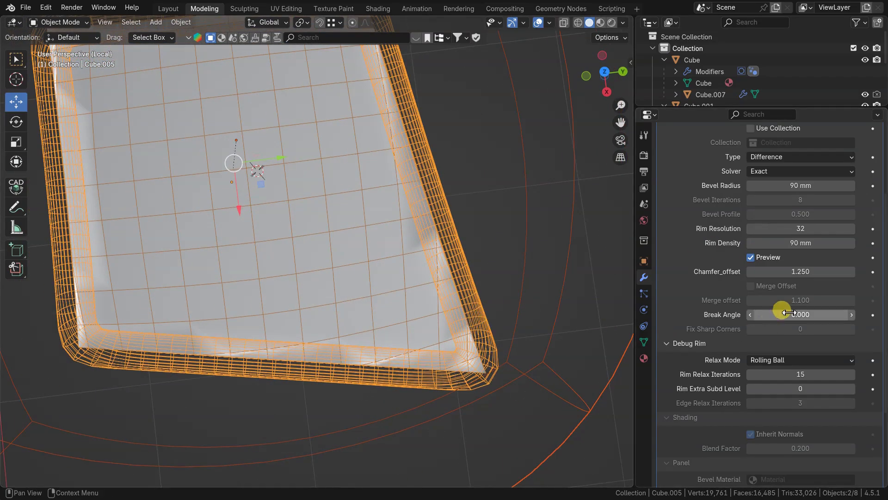
{"action": "left_click", "coordinate": [800, 314]}
{"action": "type", "text": "120.000"}
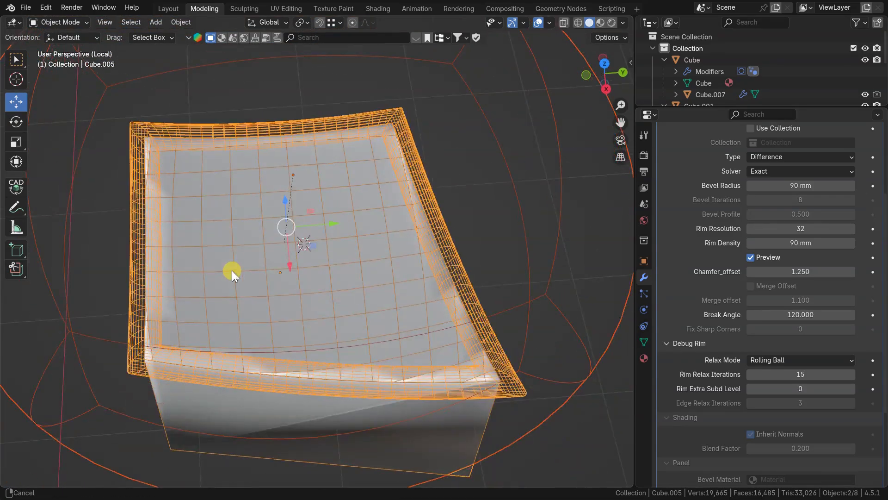
{"action": "left_click_drag", "start_coordinate": [232, 275], "coordinate": [357, 249]}
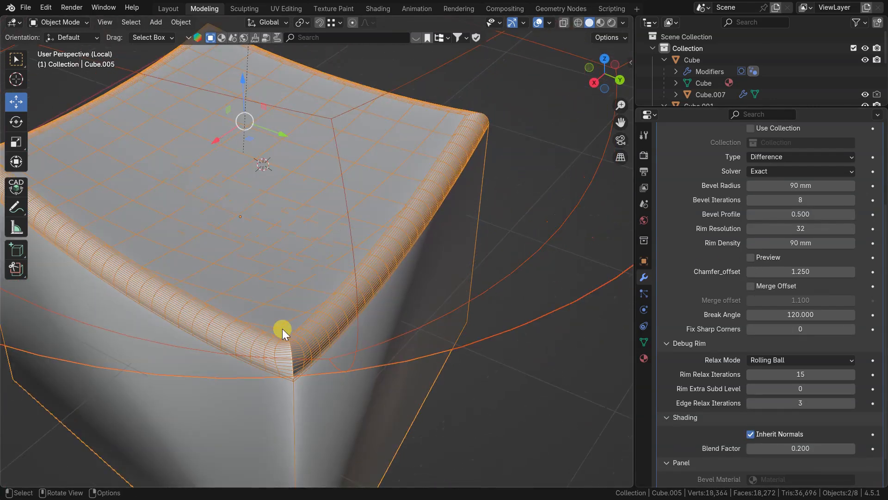
{"action": "left_click_drag", "start_coordinate": [283, 328], "coordinate": [278, 317]}
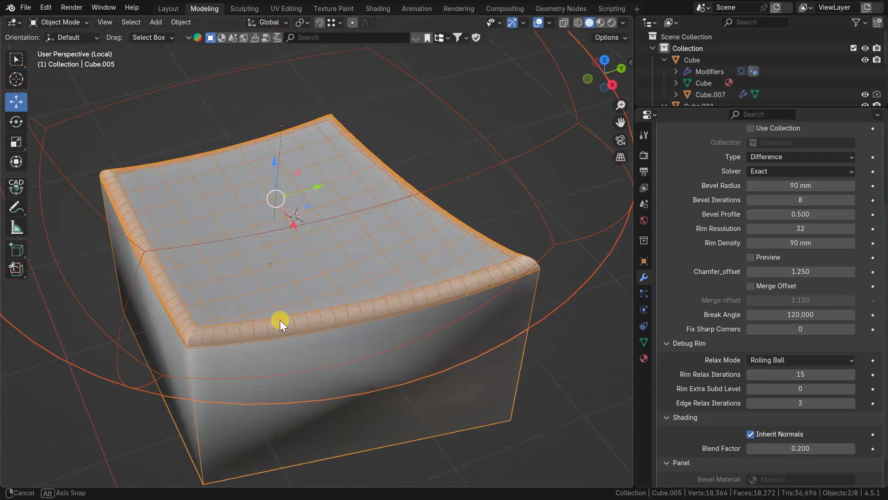
{"action": "left_click_drag", "start_coordinate": [280, 323], "coordinate": [447, 294]}
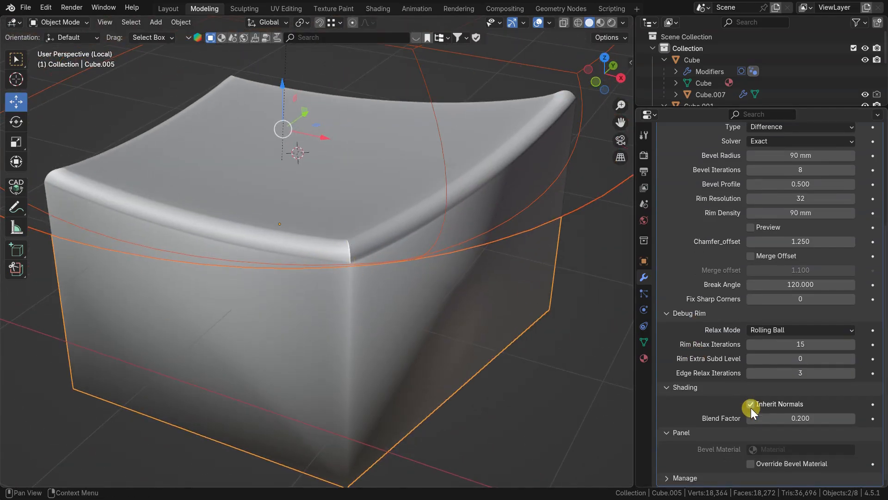
- Turn off Inherit Normals and apply Shade Auto Smooth, adding a 30° Smooth by Angle modifier
{"action": "left_click", "coordinate": [750, 403]}
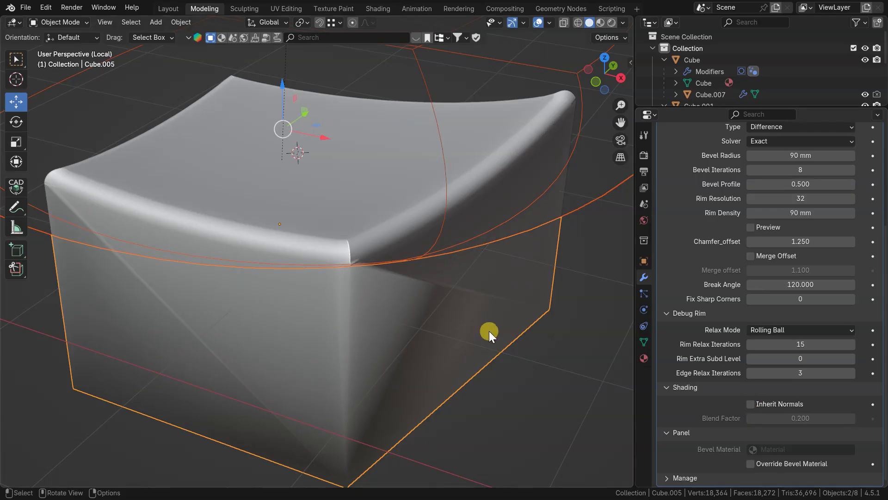
{"action": "right_click", "coordinate": [489, 331]}
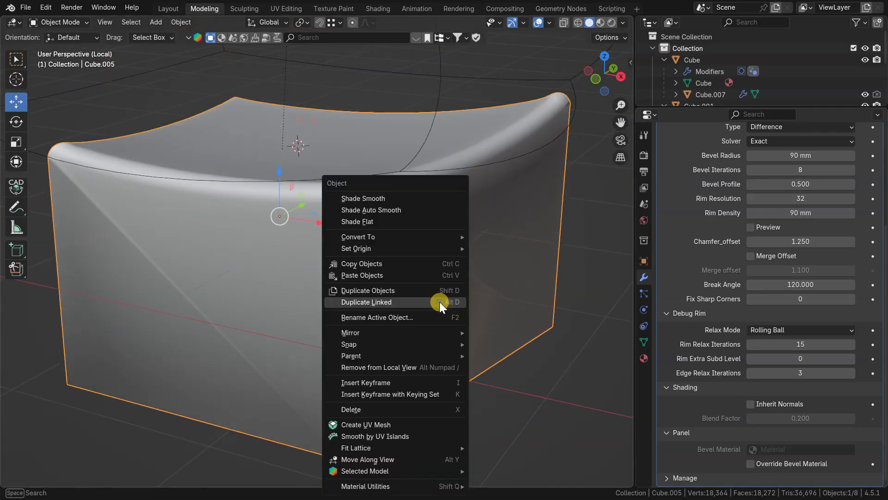
{"action": "left_click", "coordinate": [371, 210]}
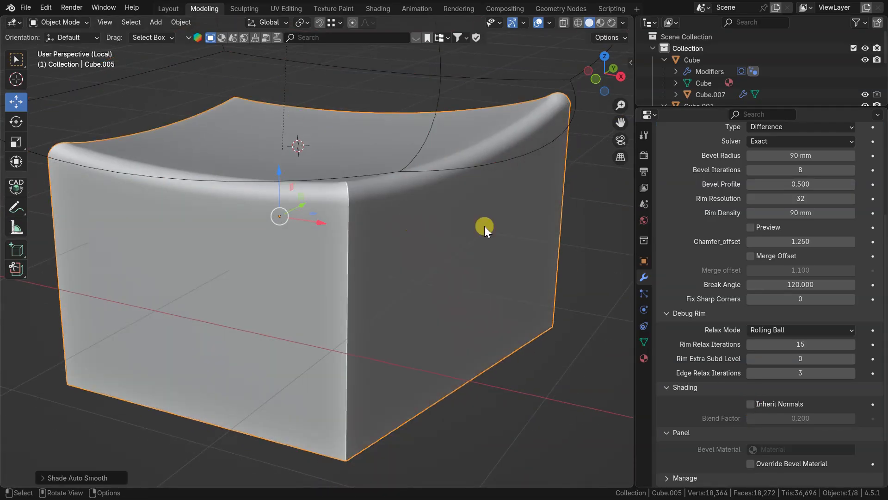
{"action": "left_click", "coordinate": [644, 188]}
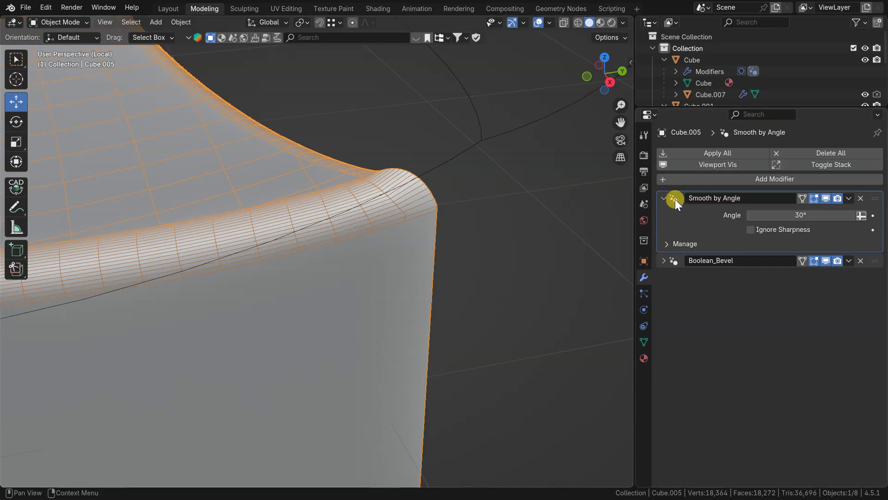
- Set Fix Sharp Corners and Rim Relax Iterations to 32, with Edge Relax Iterations at 9
{"action": "scroll", "scroll_direction": "down", "scroll_amount": 3}
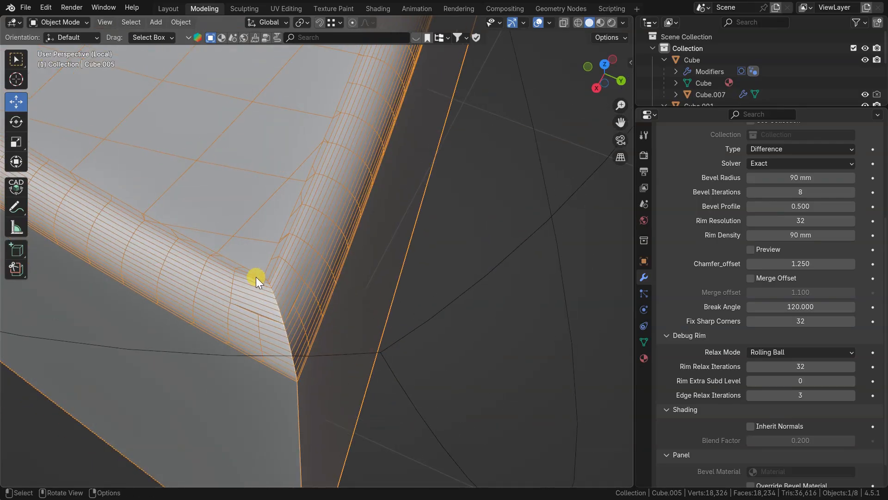
{"action": "mouse_move", "coordinate": [755, 386]}
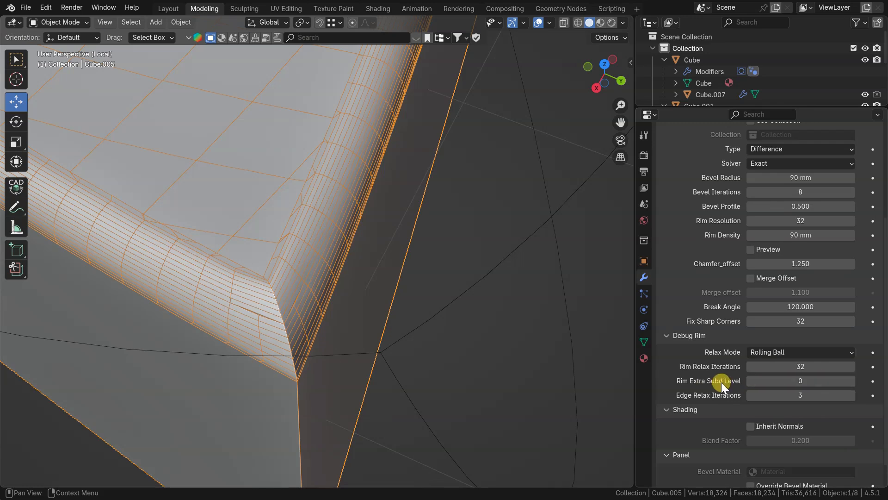
{"action": "left_click", "coordinate": [822, 381]}
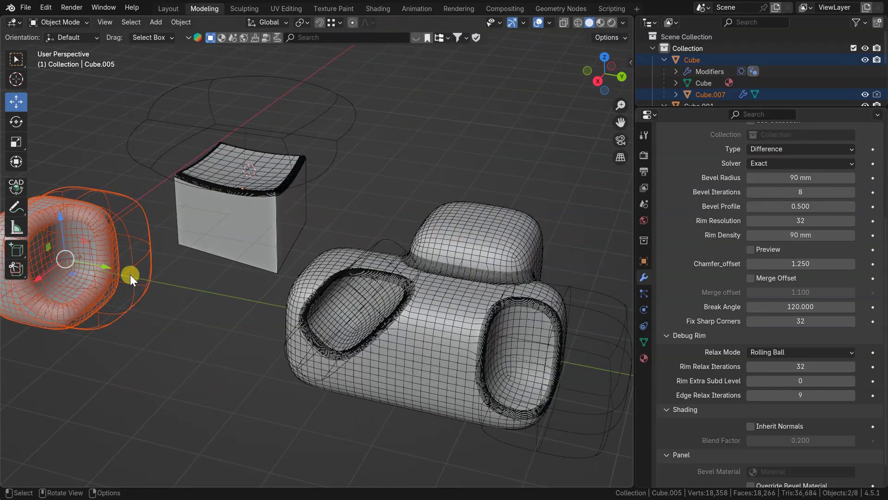
- Bring the hollow rounded cube into view and switch viewport lighting to MatCap
{"action": "left_click_drag", "start_coordinate": [131, 278], "coordinate": [317, 277]}
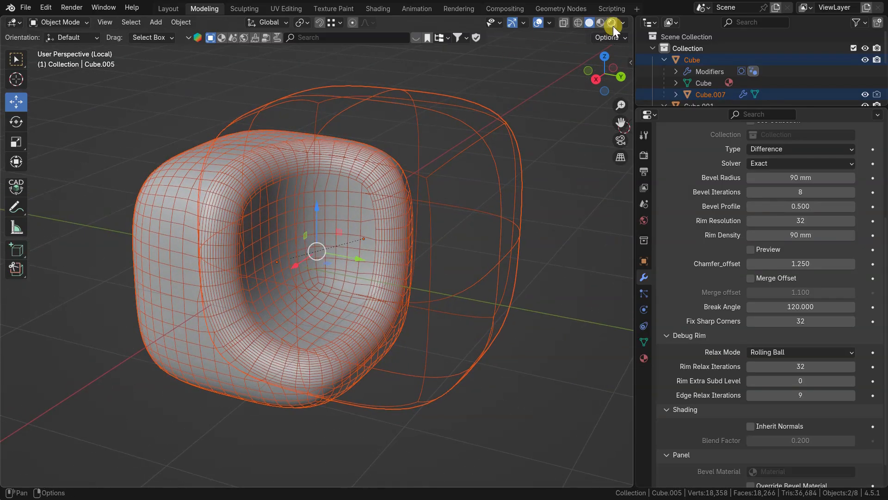
{"action": "left_click", "coordinate": [622, 22]}
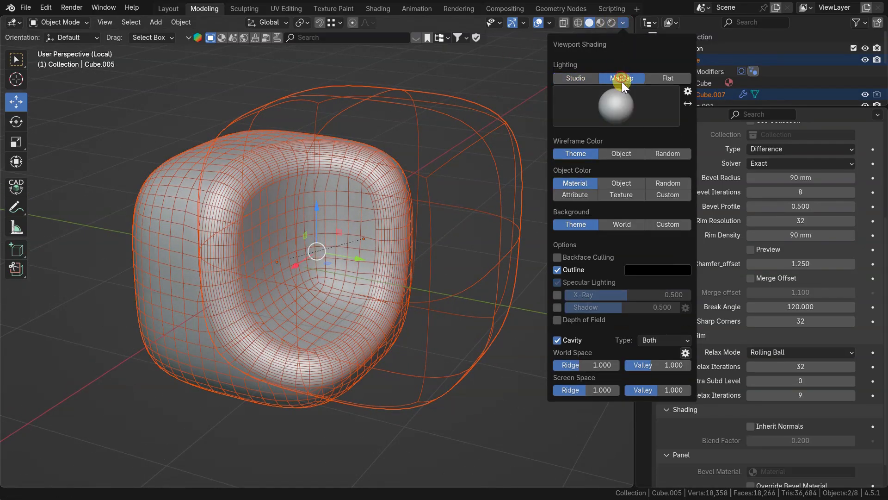
{"action": "left_click", "coordinate": [616, 106]}
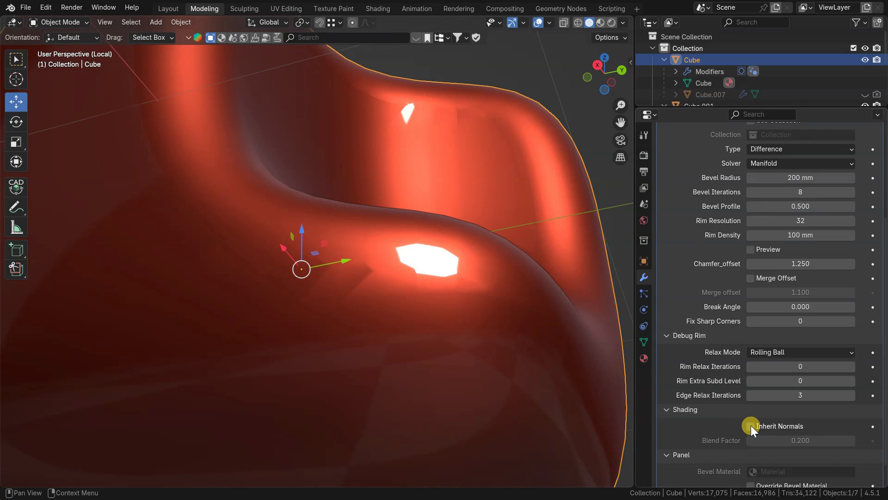
- Re-enable Inherit Normals and set the normals Blend Factor to about half
{"action": "left_click", "coordinate": [751, 426]}
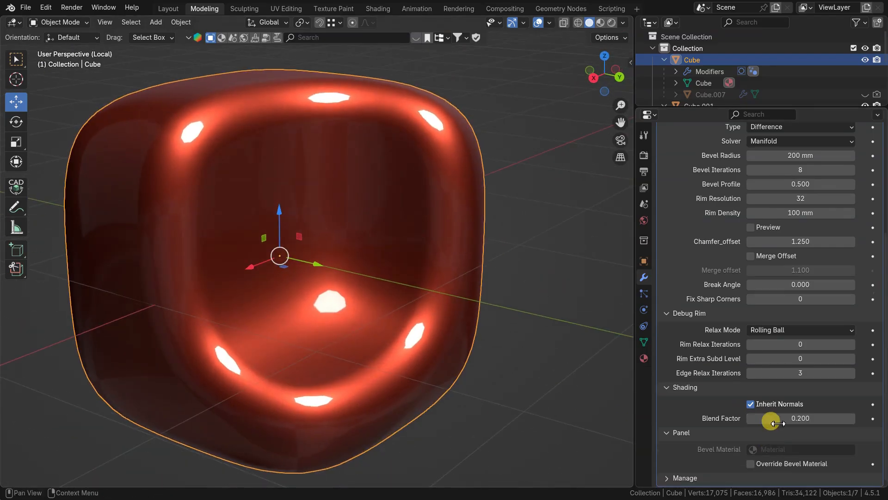
{"action": "key", "text": "q"}
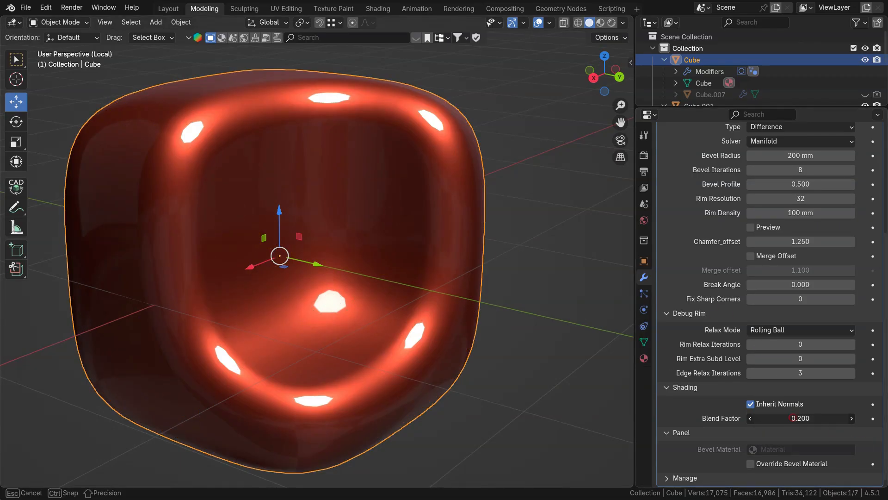
{"action": "left_click_drag", "start_coordinate": [782, 418], "coordinate": [832, 417]}
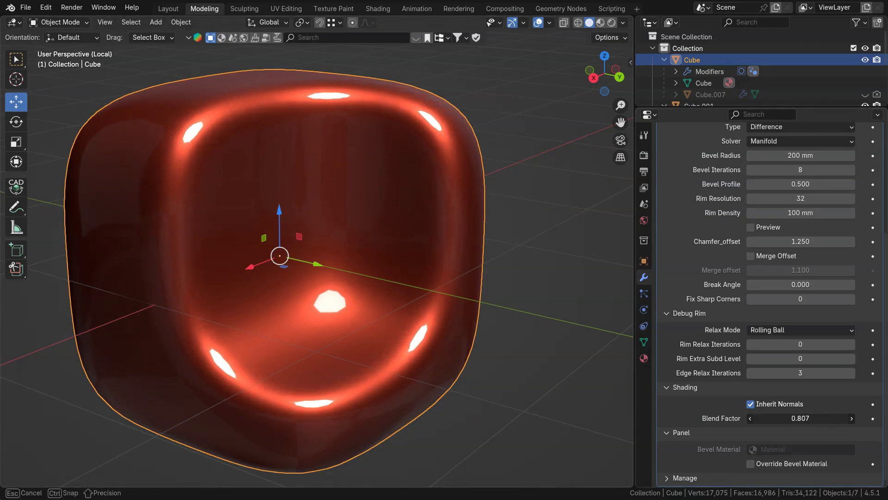
{"action": "left_click_drag", "start_coordinate": [822, 419], "coordinate": [771, 418]}
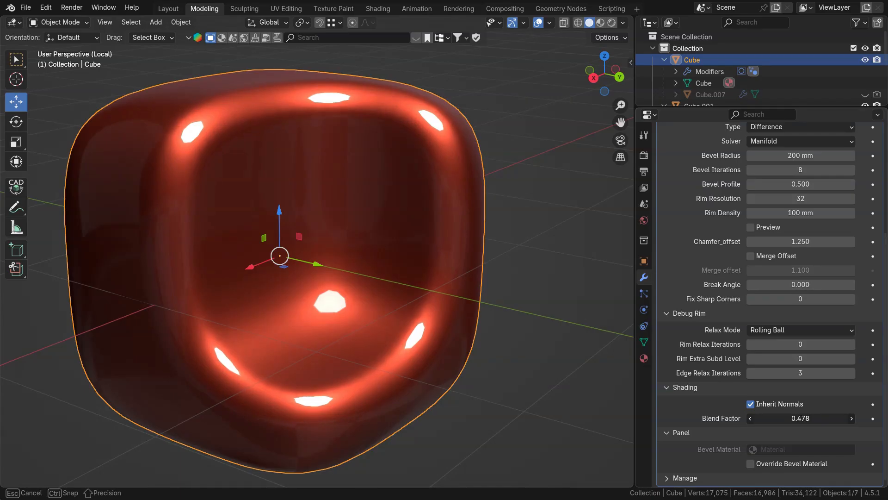
{"action": "key", "text": "q"}
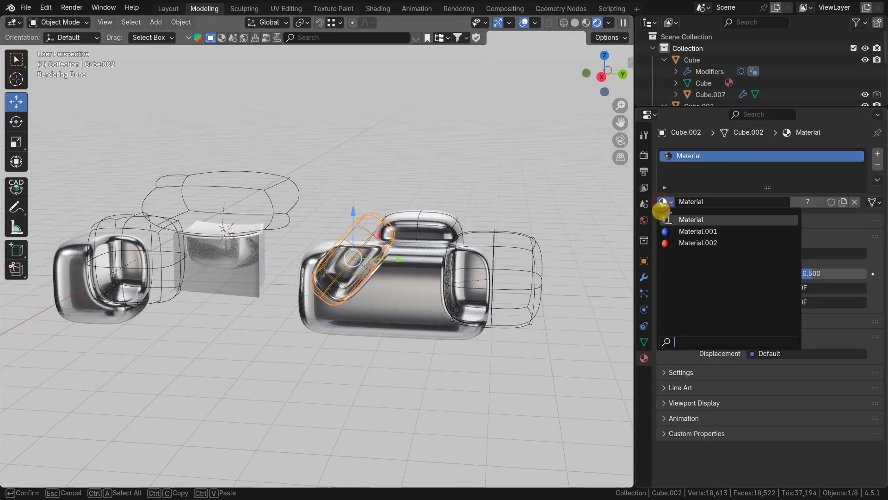
- Give Cube.002 the blue Material.001 and set Cube.001's Bevel Material to Material.002
{"action": "left_click", "coordinate": [697, 231]}
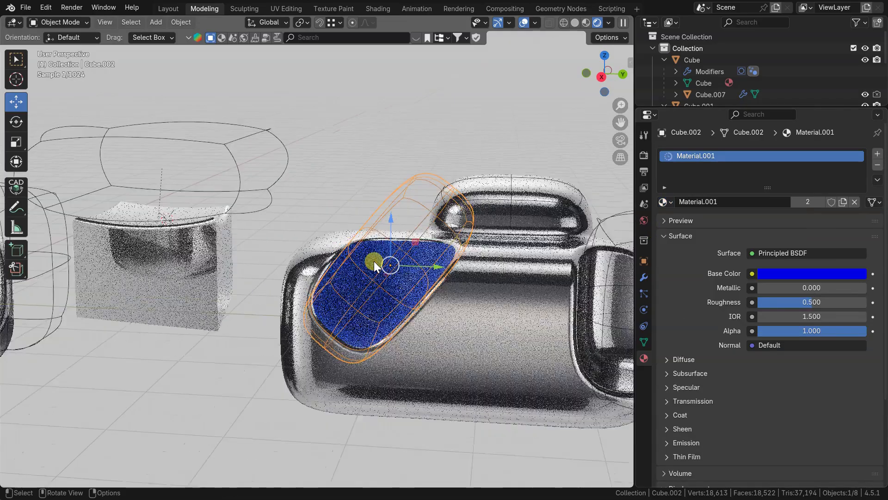
{"action": "left_click_drag", "start_coordinate": [391, 255], "coordinate": [357, 227]}
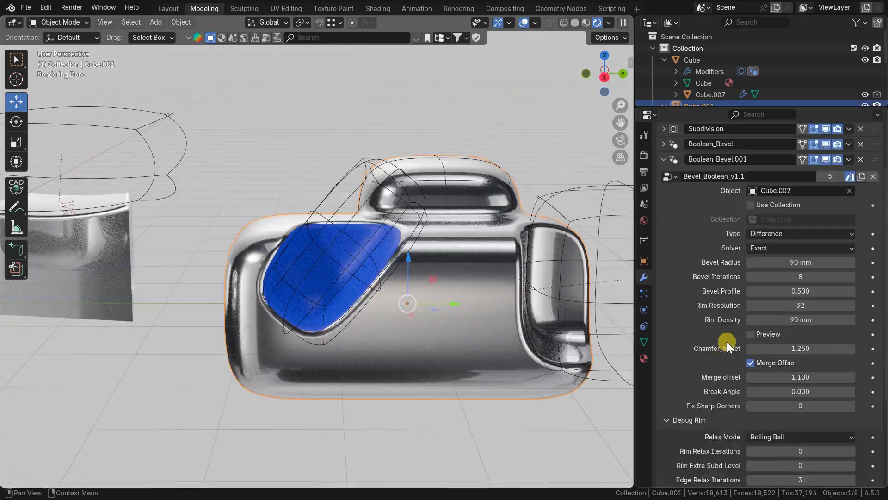
{"action": "scroll", "scroll_direction": "down", "scroll_amount": 3}
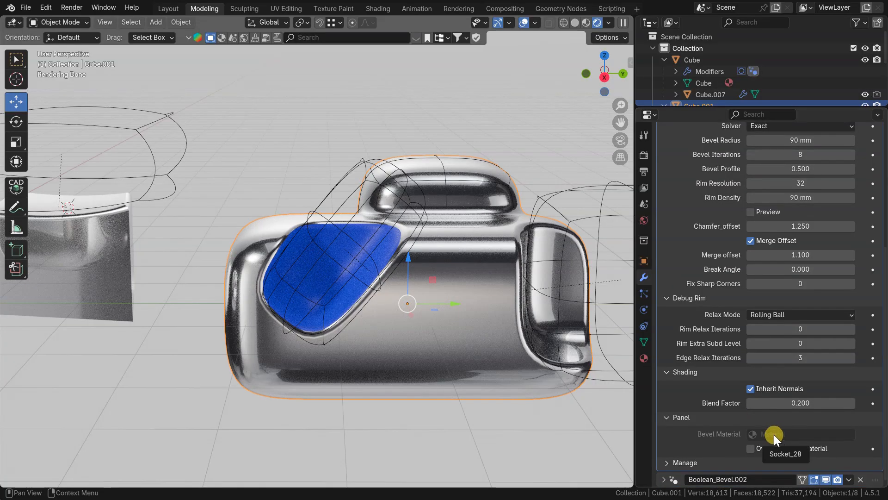
{"action": "left_click", "coordinate": [774, 434]}
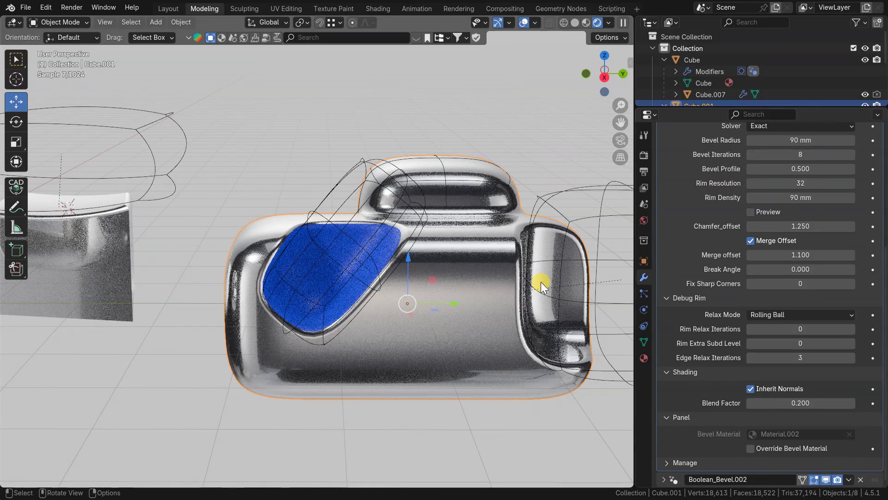